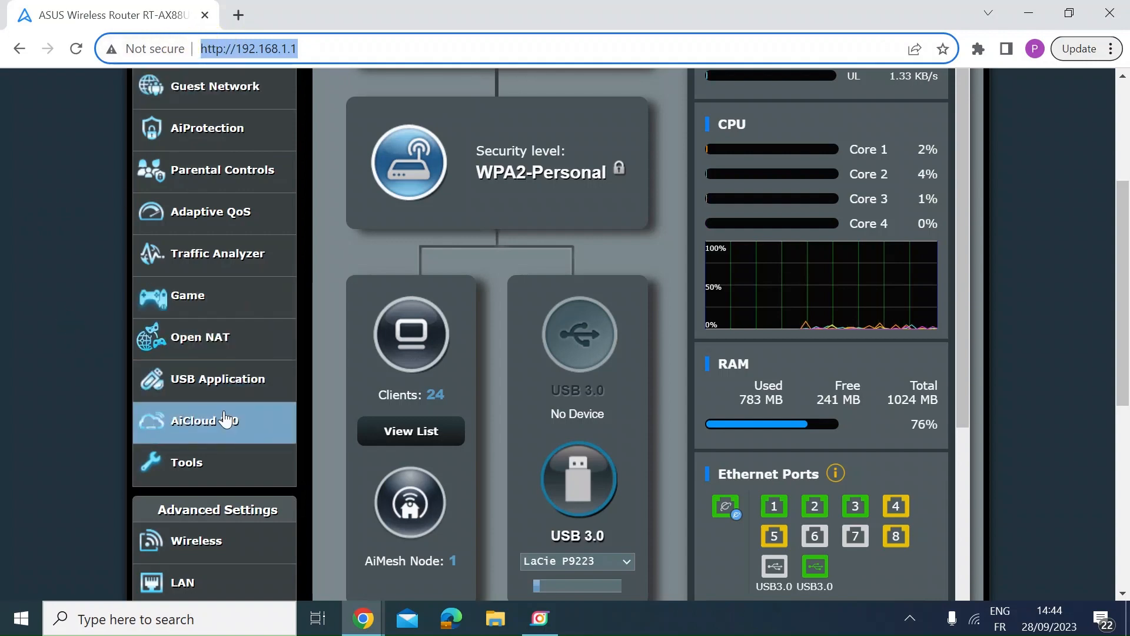
- Go to Administration in the left menu and switch to its System page
{"action": "scroll", "scroll_direction": "down", "scroll_amount": 3}
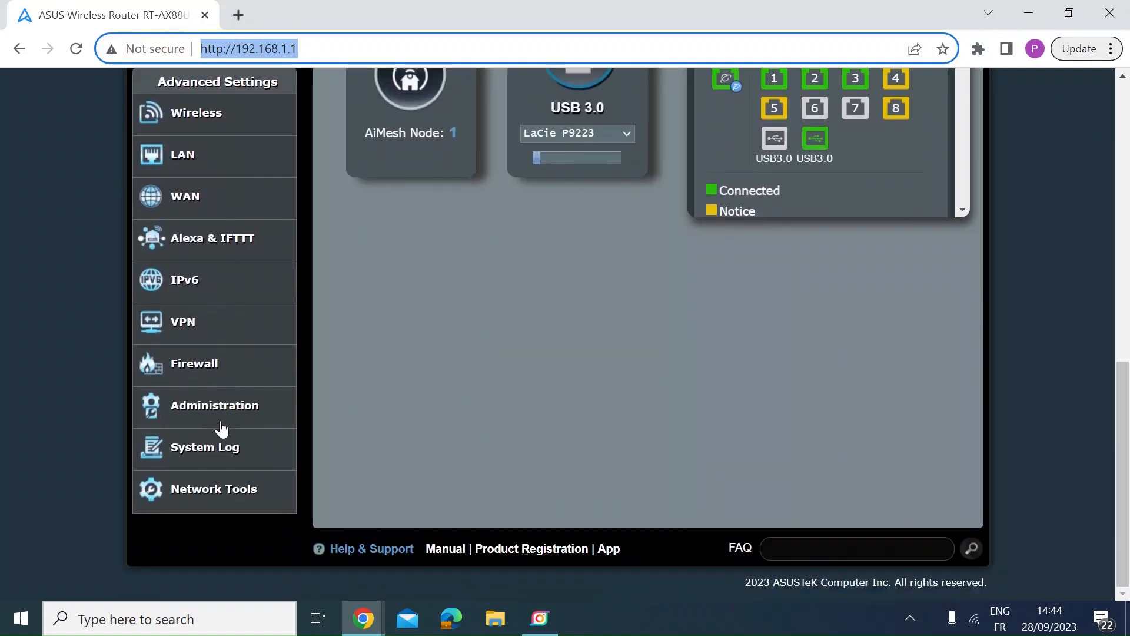
{"action": "left_click", "coordinate": [214, 405]}
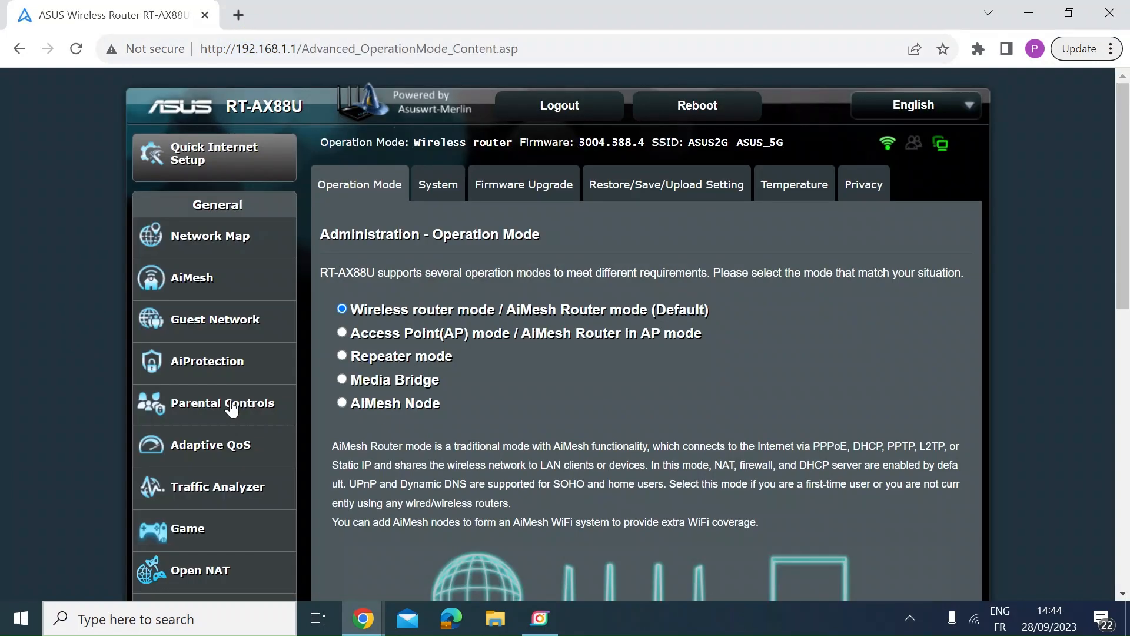
{"action": "left_click", "coordinate": [438, 183]}
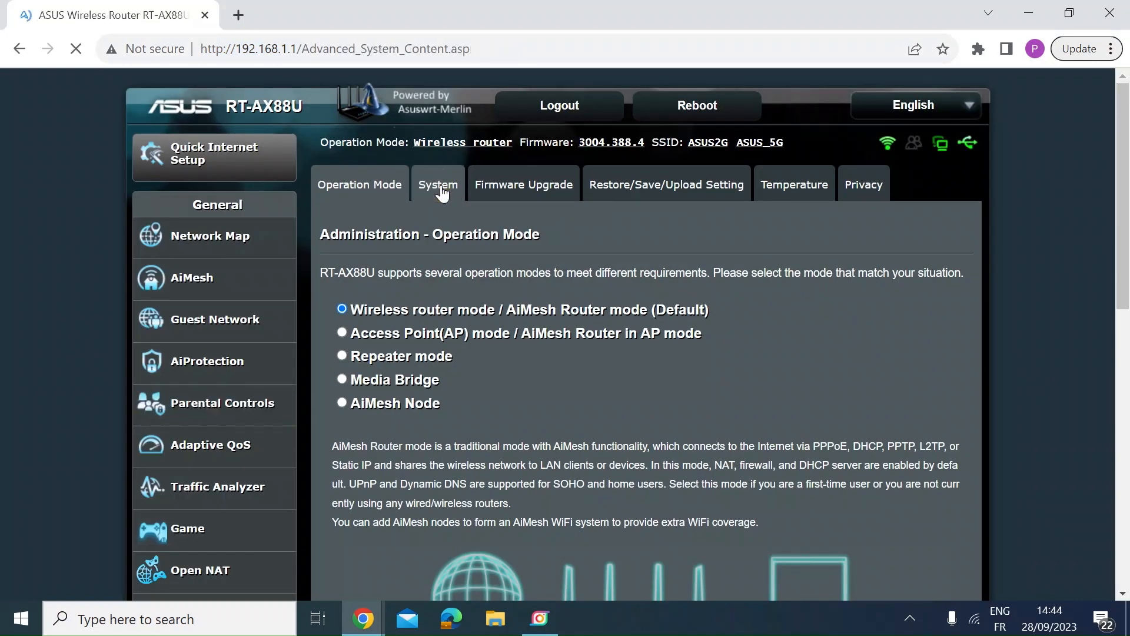
- Under Basic Config, choose Yes for Disable LEDs (not yet applied)
{"action": "left_click", "coordinate": [438, 184]}
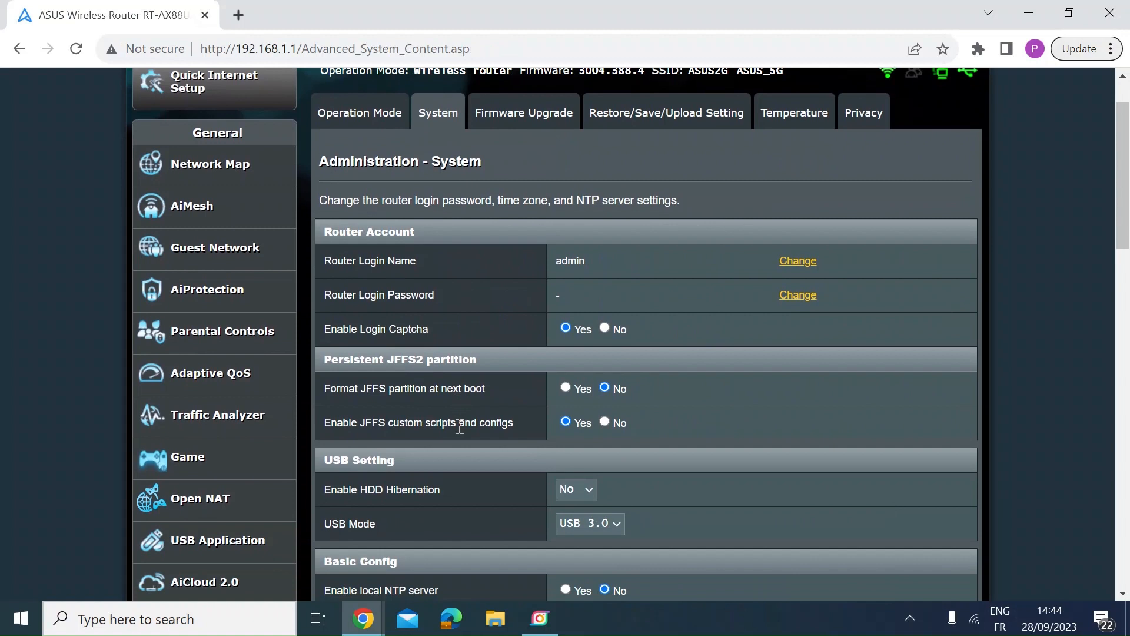
{"action": "scroll", "scroll_direction": "down", "scroll_amount": 3}
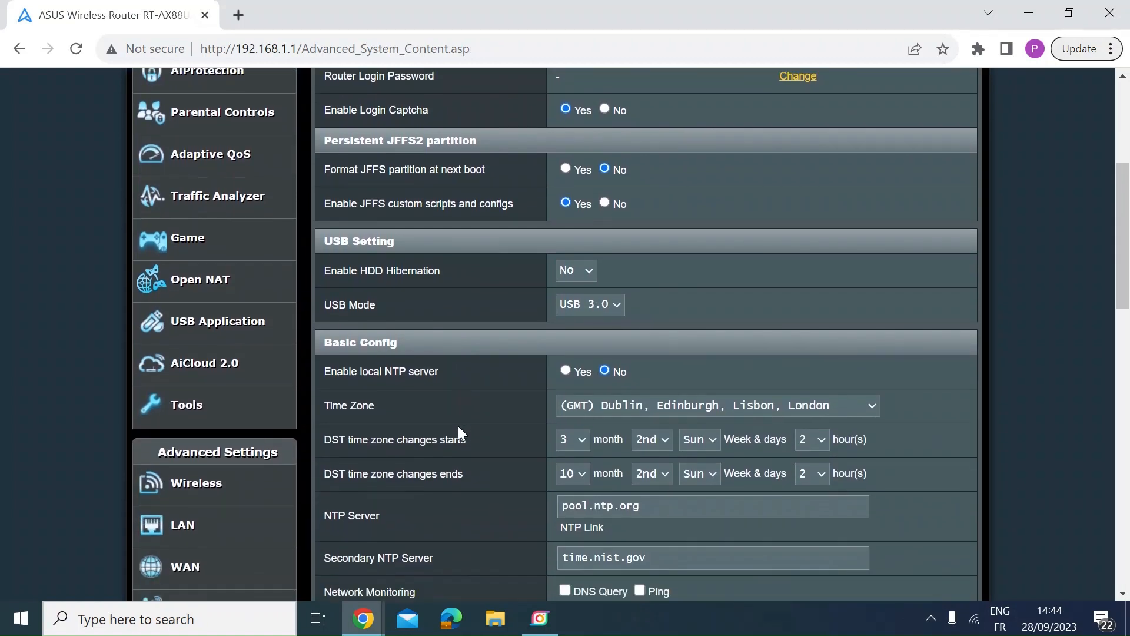
{"action": "scroll", "scroll_direction": "down", "scroll_amount": 3}
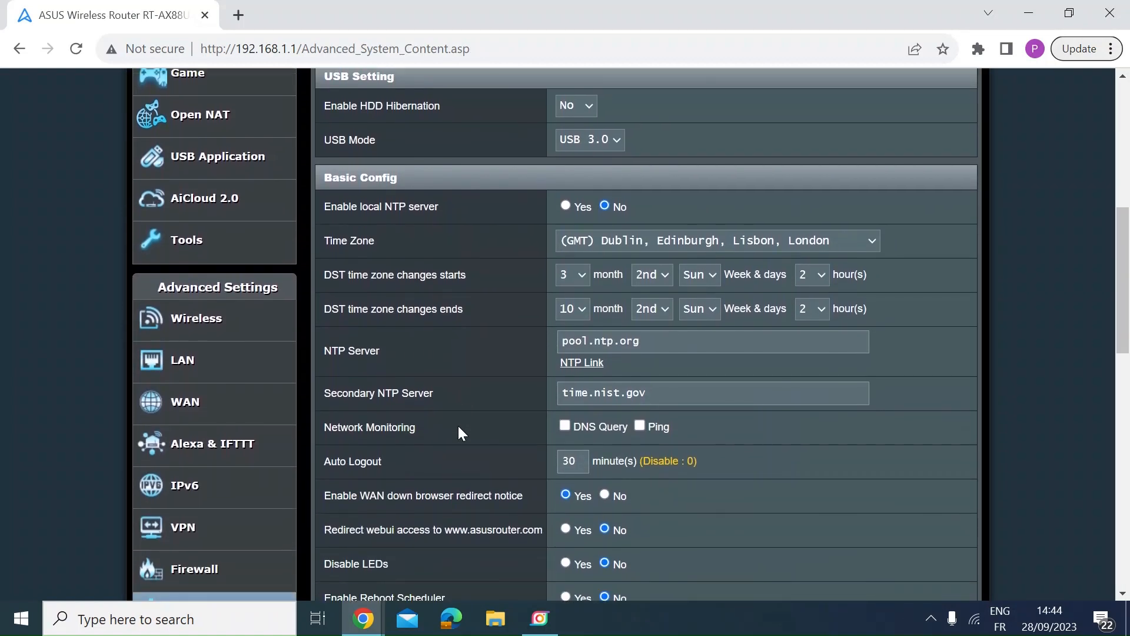
{"action": "scroll", "scroll_direction": "down", "scroll_amount": 3}
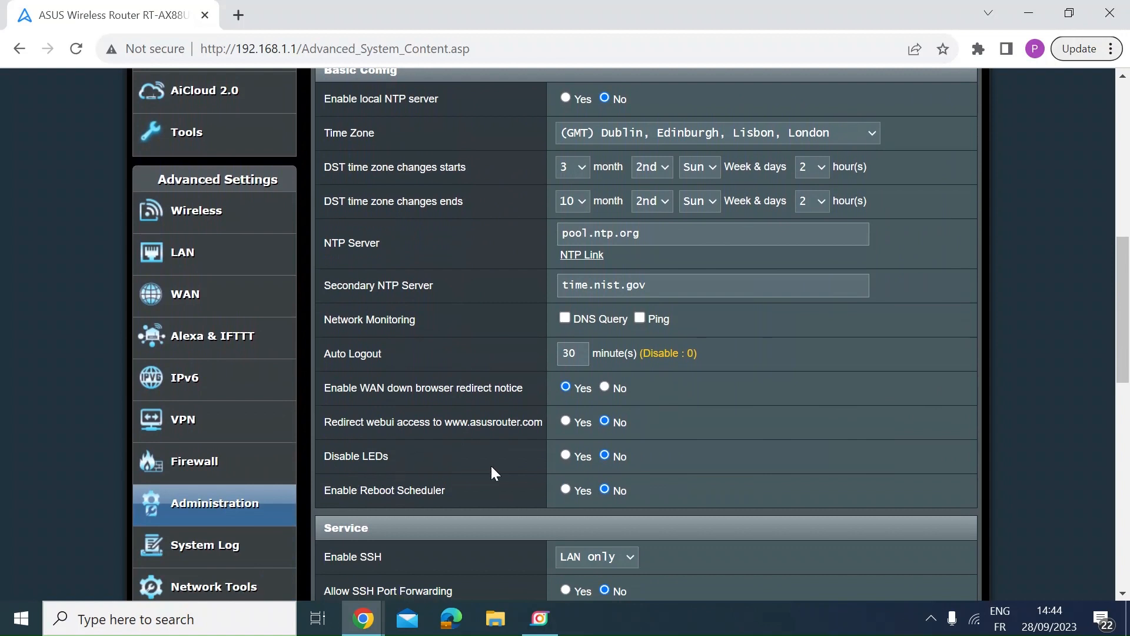
{"action": "left_click", "coordinate": [565, 455]}
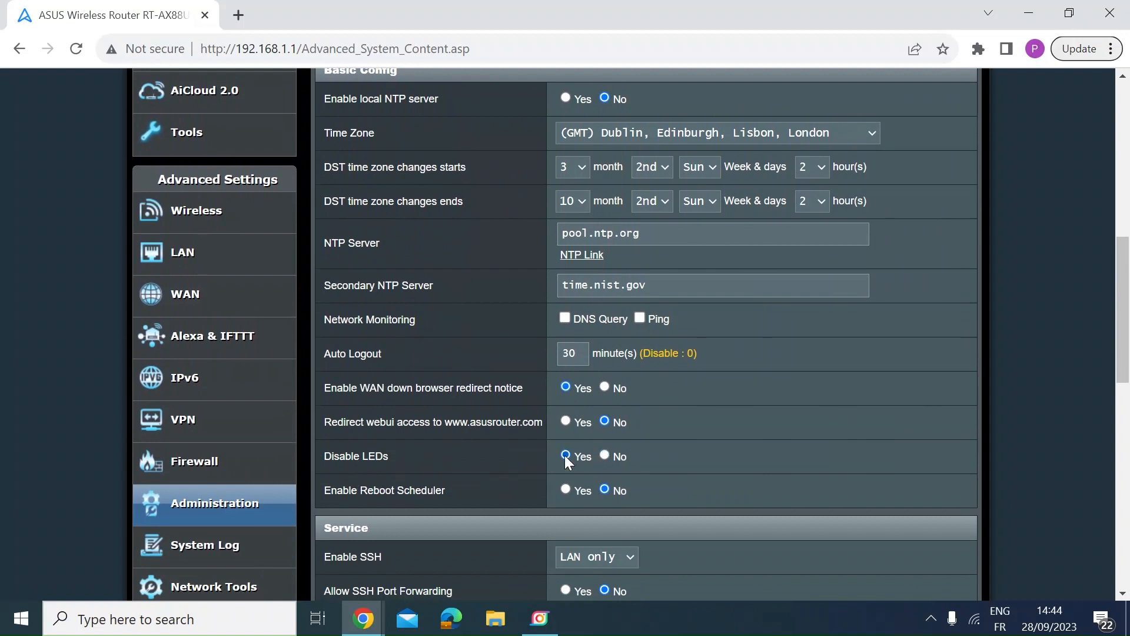
{"action": "left_click", "coordinate": [565, 457]}
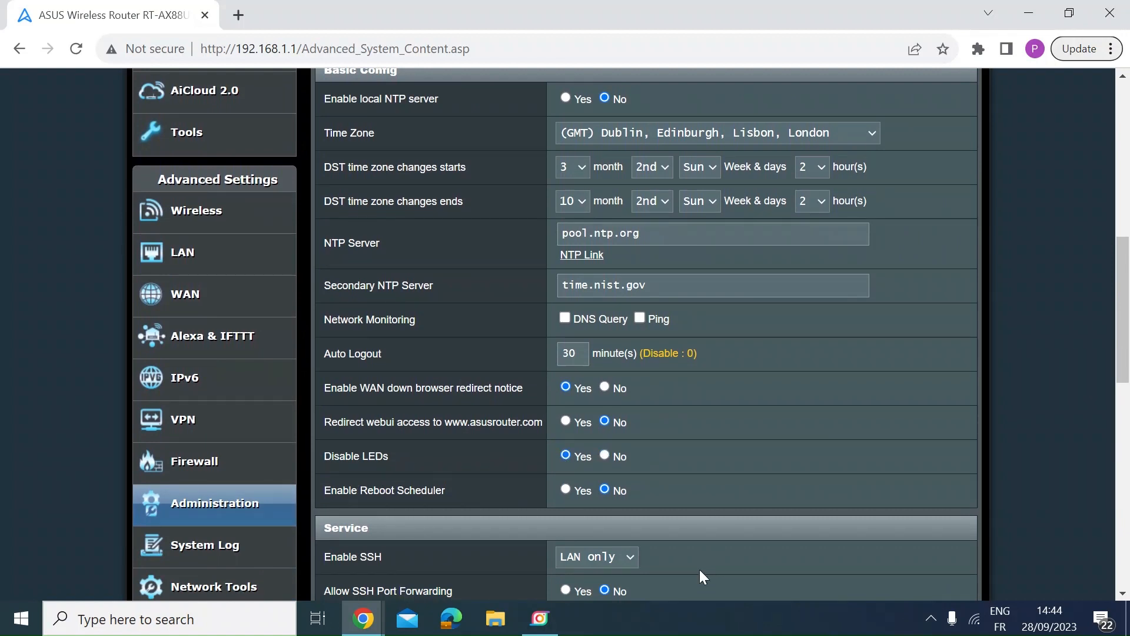
{"action": "mouse_move", "coordinate": [678, 488]}
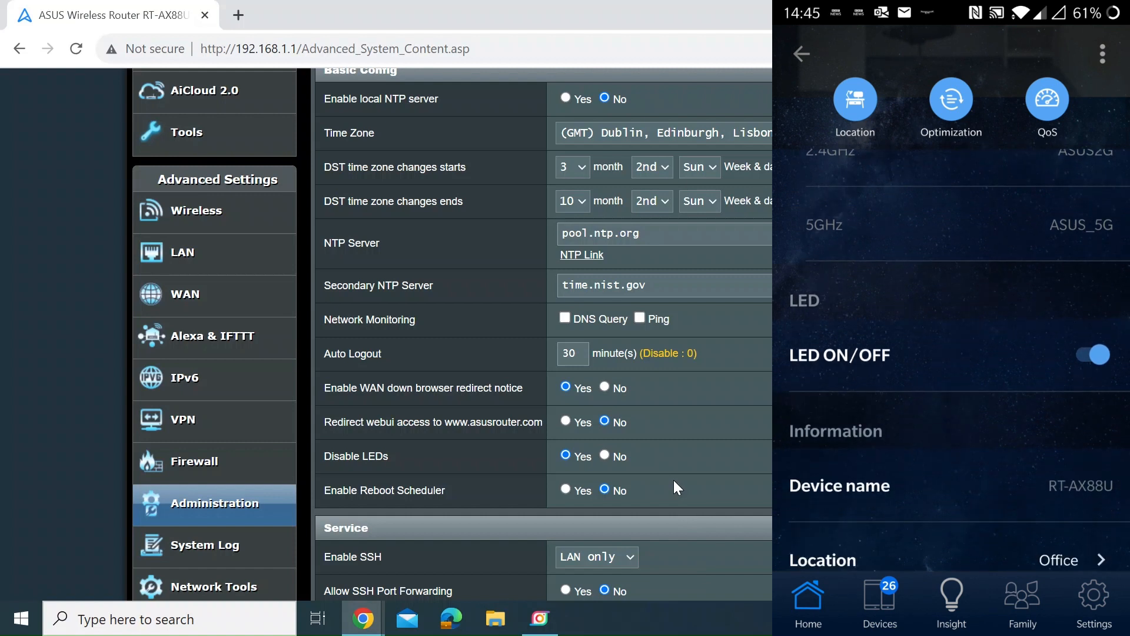
- Toggle the router's LED switch off and then back on in the mobile app
{"action": "left_click", "coordinate": [1091, 368]}
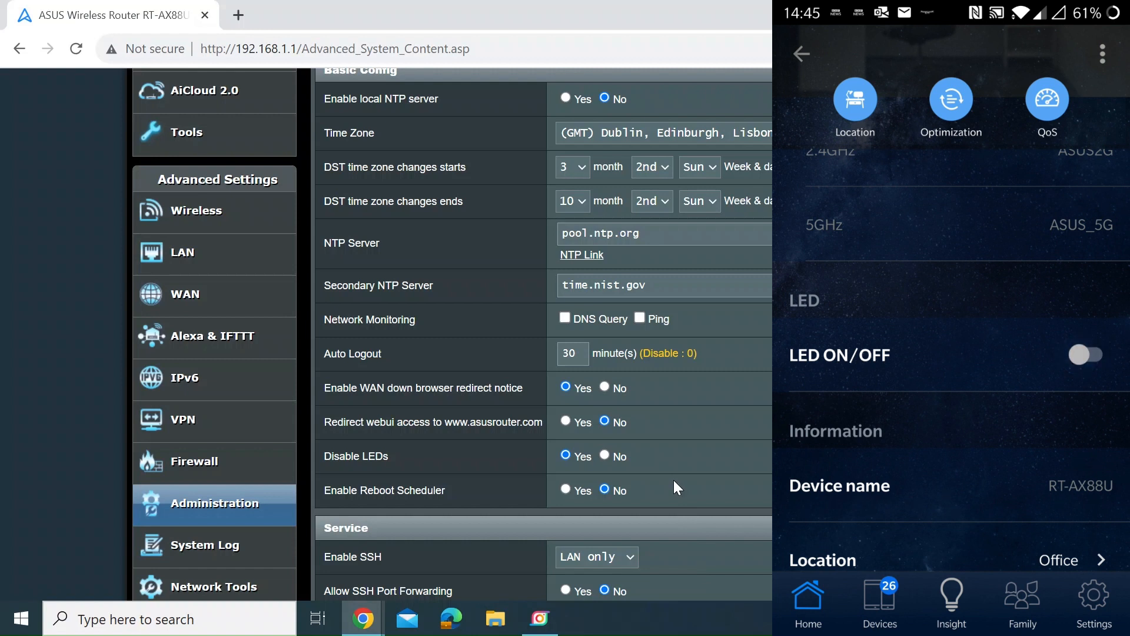
{"action": "left_click", "coordinate": [1089, 356]}
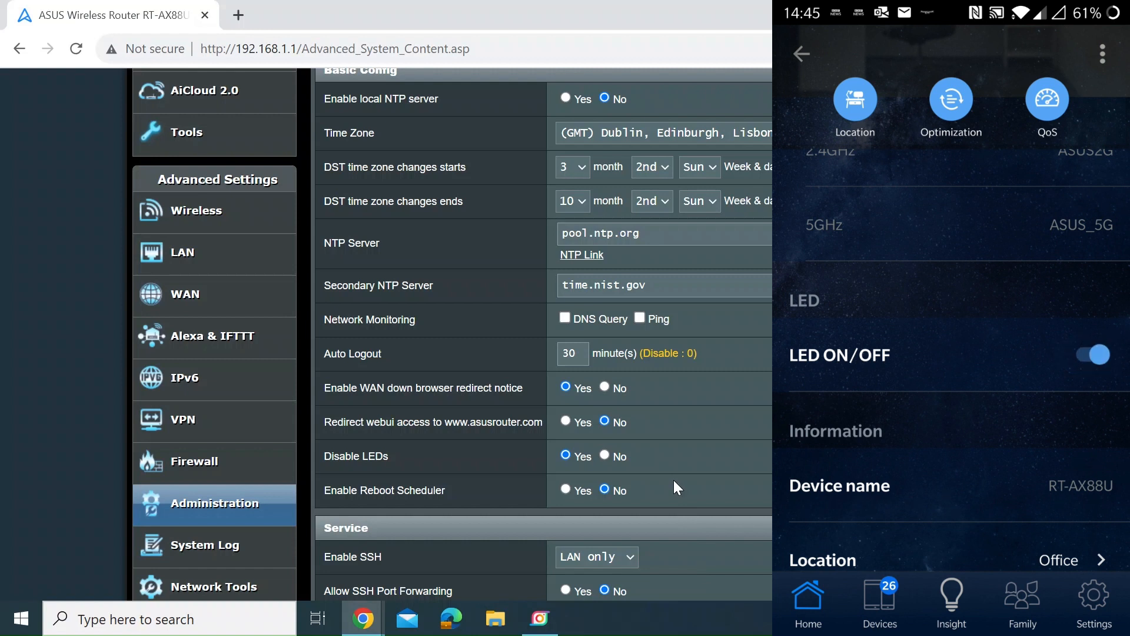